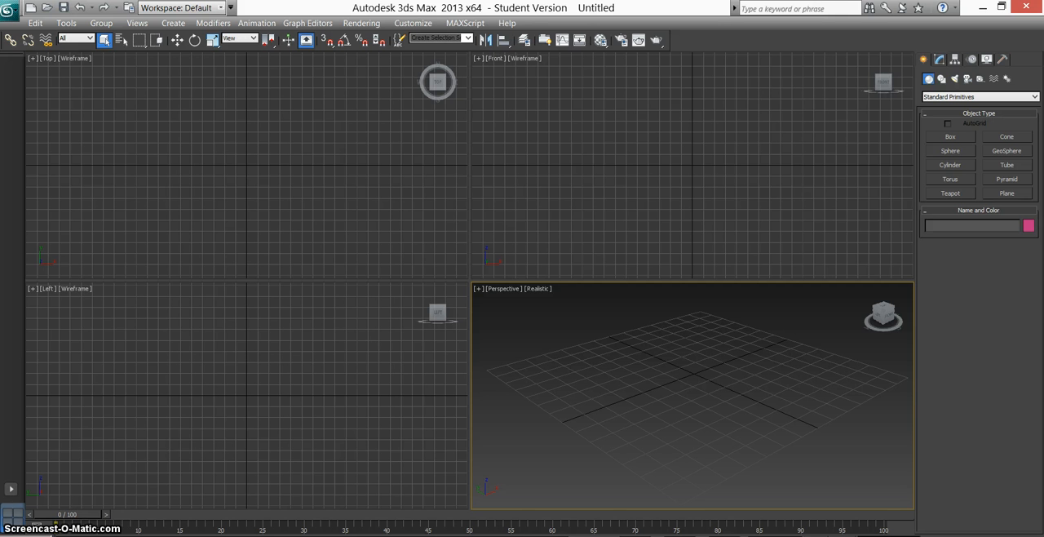
{"action": "mouse_move", "coordinate": [461, 356]}
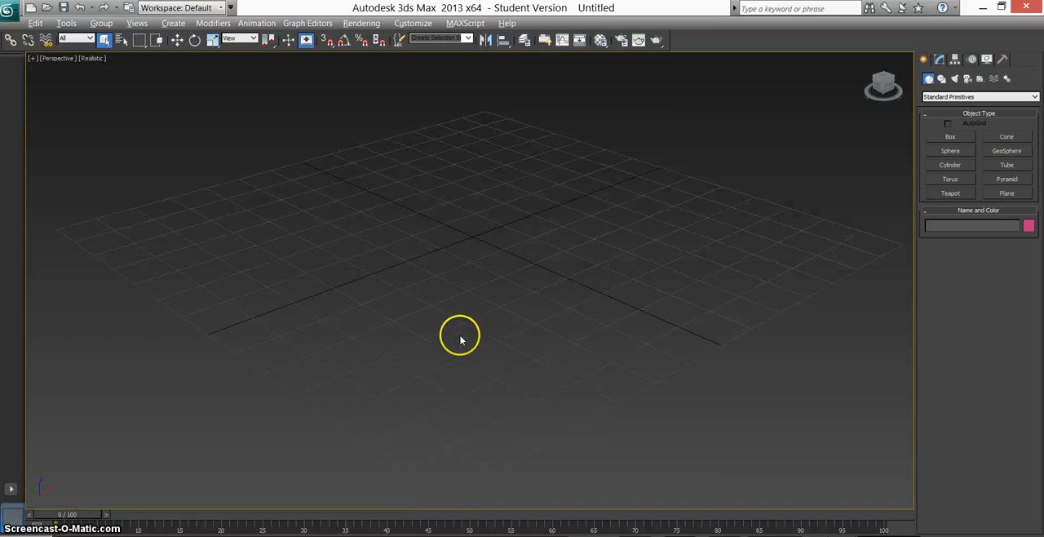
Draw a Plane across the Perspective grid and give it 50 length and 50 width segments.
{"action": "left_click", "coordinate": [1007, 193]}
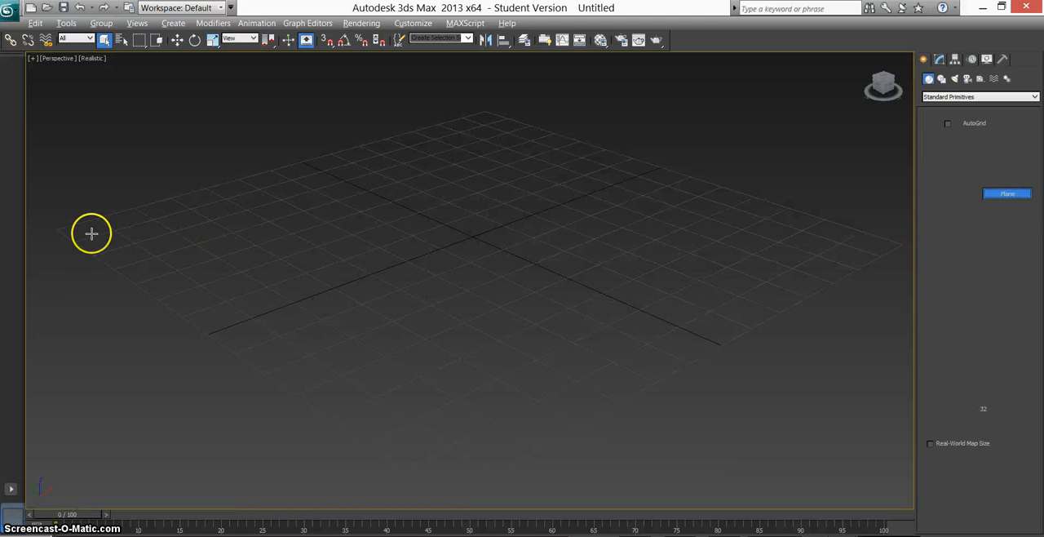
{"action": "left_click_drag", "start_coordinate": [92, 234], "coordinate": [858, 246]}
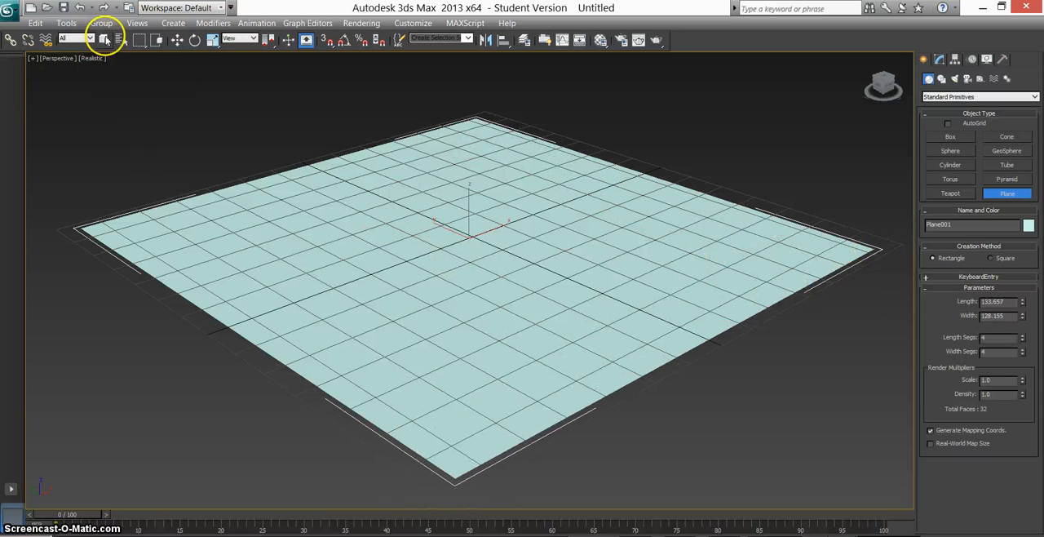
{"action": "left_click", "coordinate": [105, 39]}
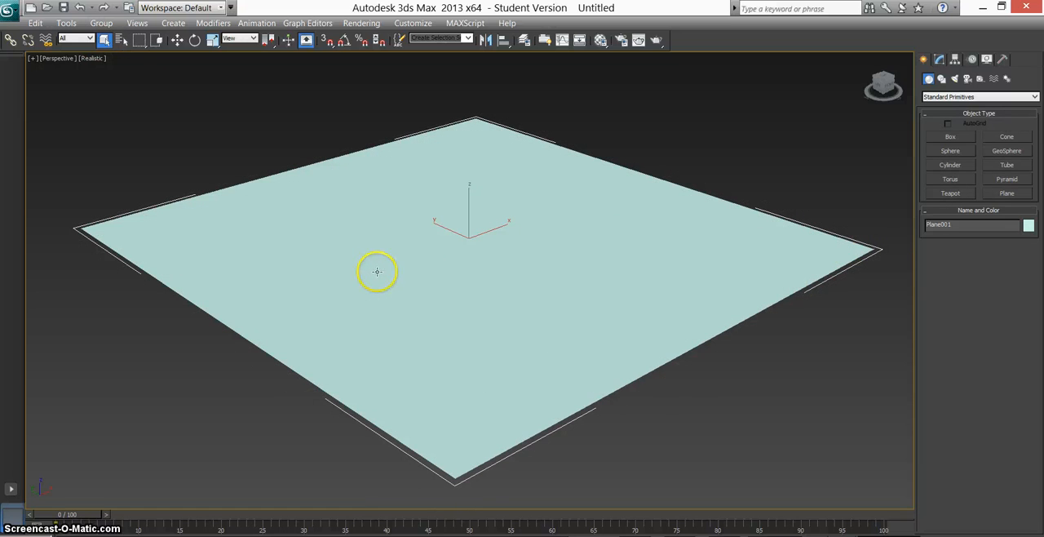
{"action": "mouse_move", "coordinate": [432, 245]}
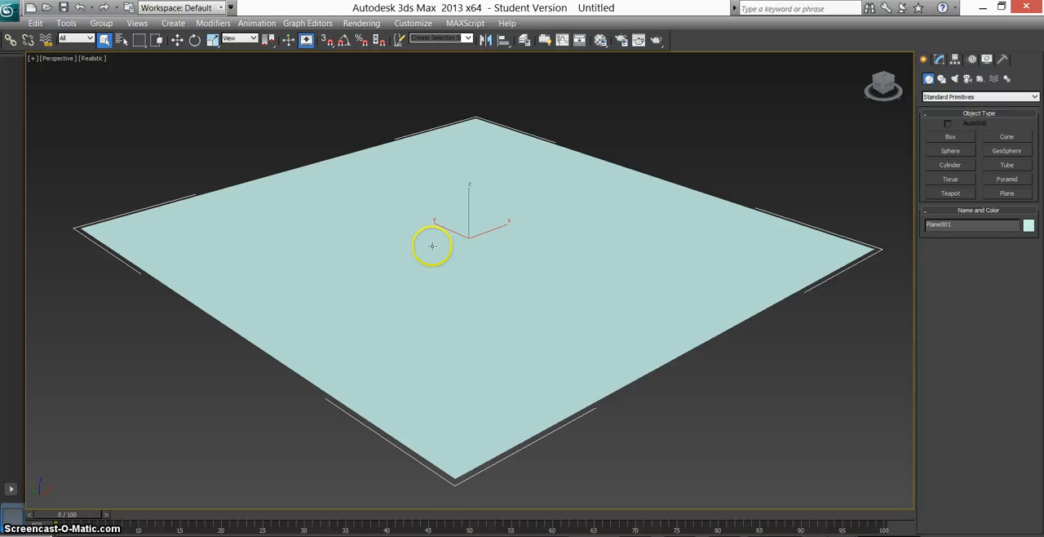
{"action": "left_click", "coordinate": [938, 59]}
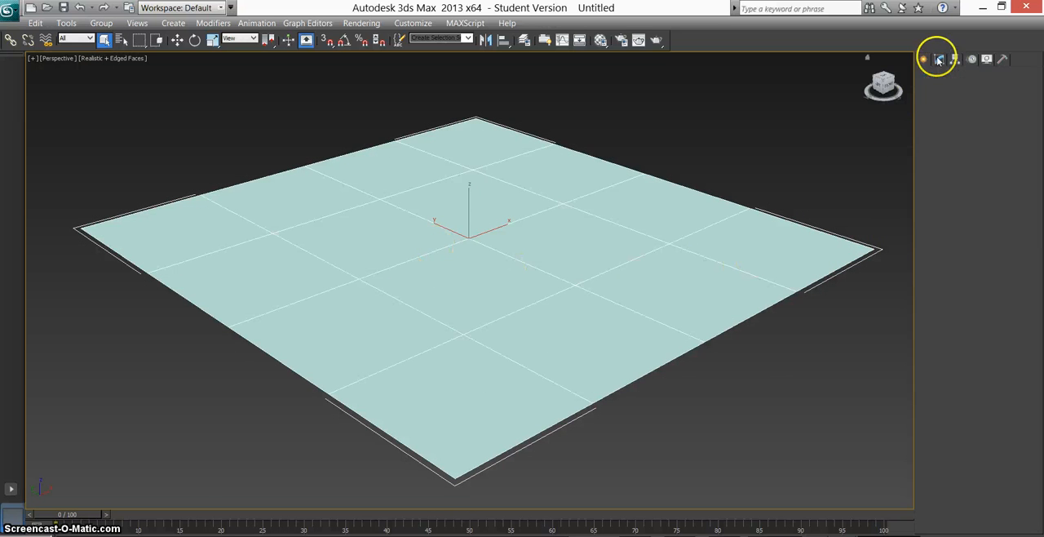
{"action": "left_click", "coordinate": [938, 58]}
{"action": "type", "text": "50"}
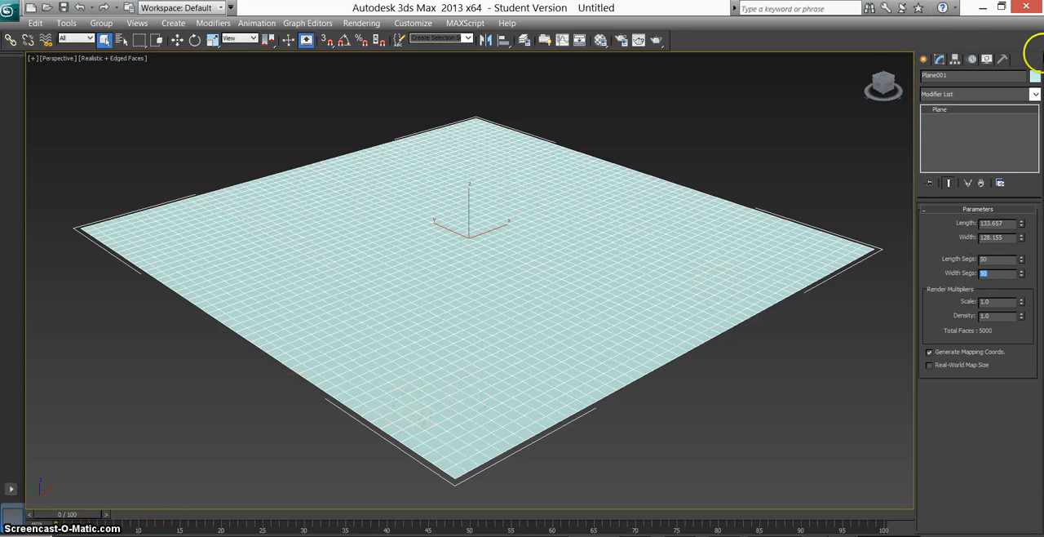
{"action": "left_click", "coordinate": [924, 59]}
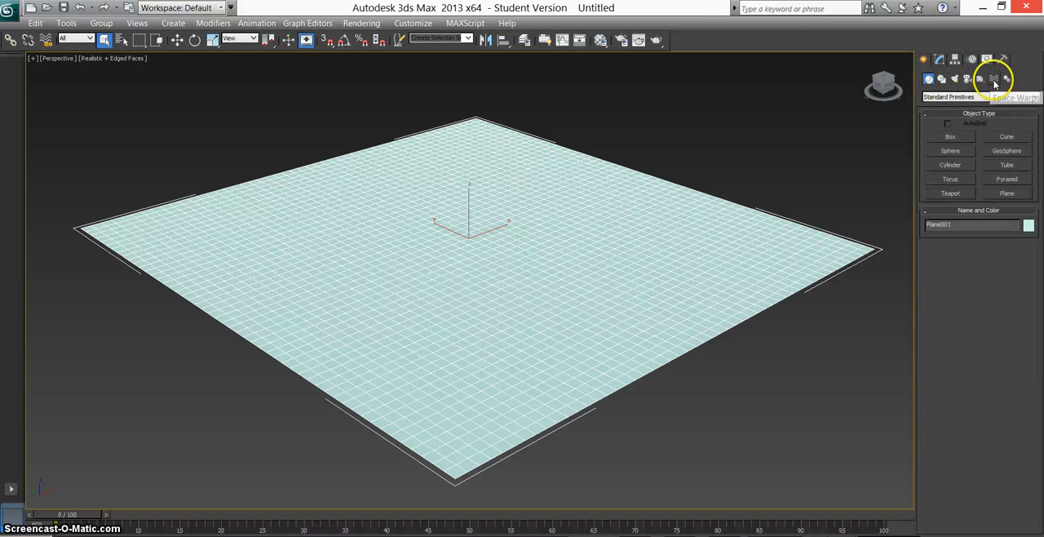
Draw a Geometric/Deformable Ripple warp beside the plane, dragging out its radius, wave length and amplitude.
{"action": "left_click", "coordinate": [994, 78]}
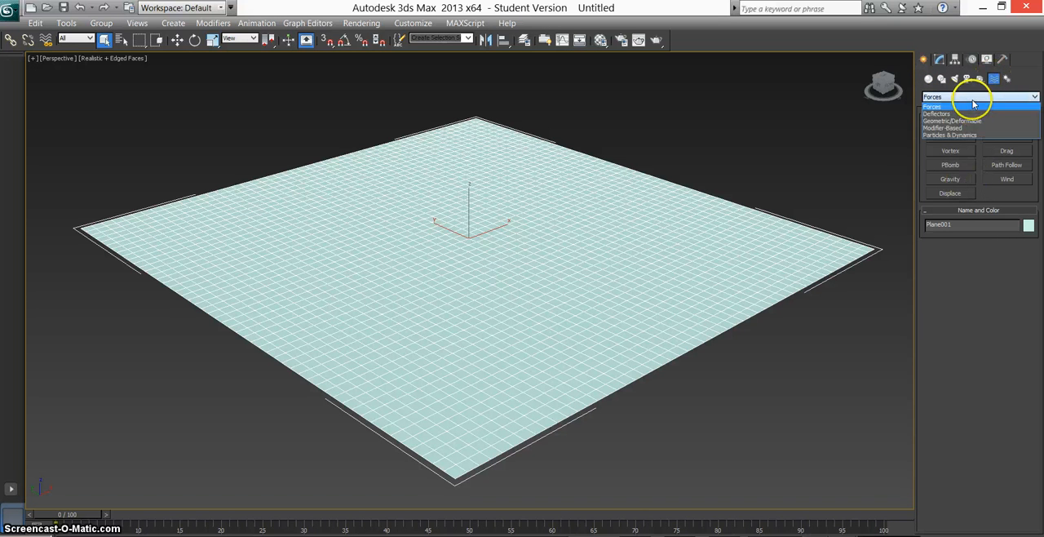
{"action": "mouse_move", "coordinate": [953, 121]}
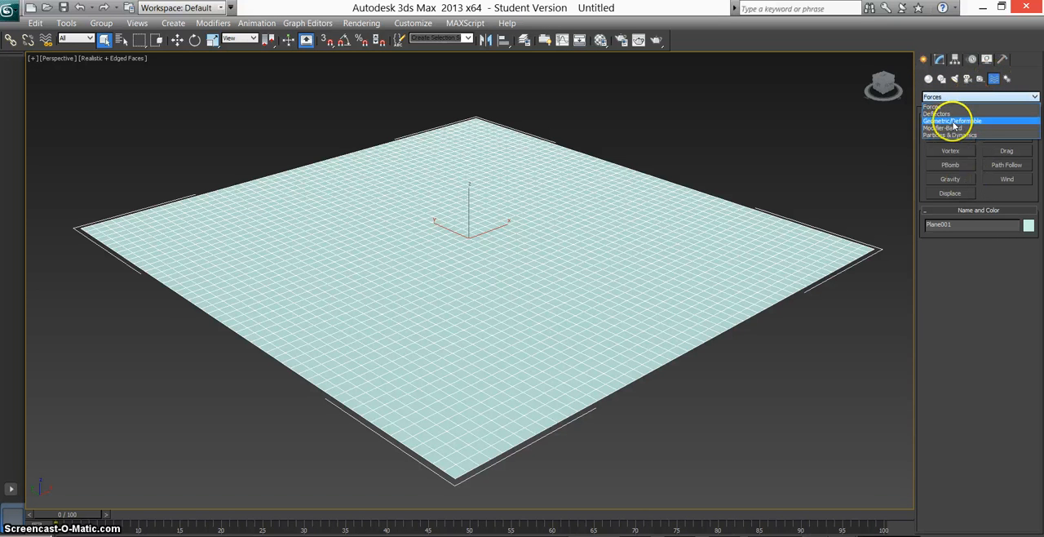
{"action": "left_click", "coordinate": [953, 121]}
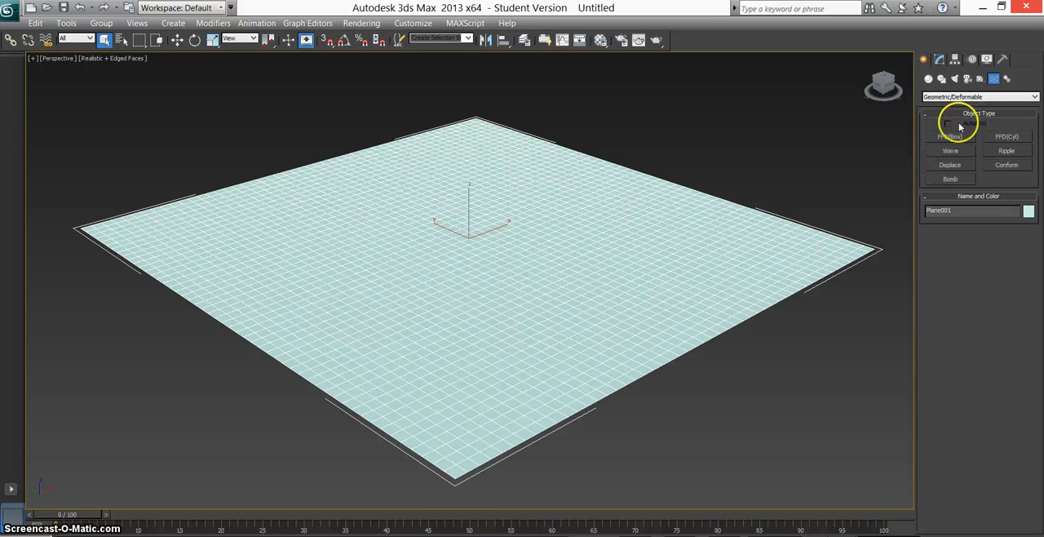
{"action": "mouse_move", "coordinate": [995, 155]}
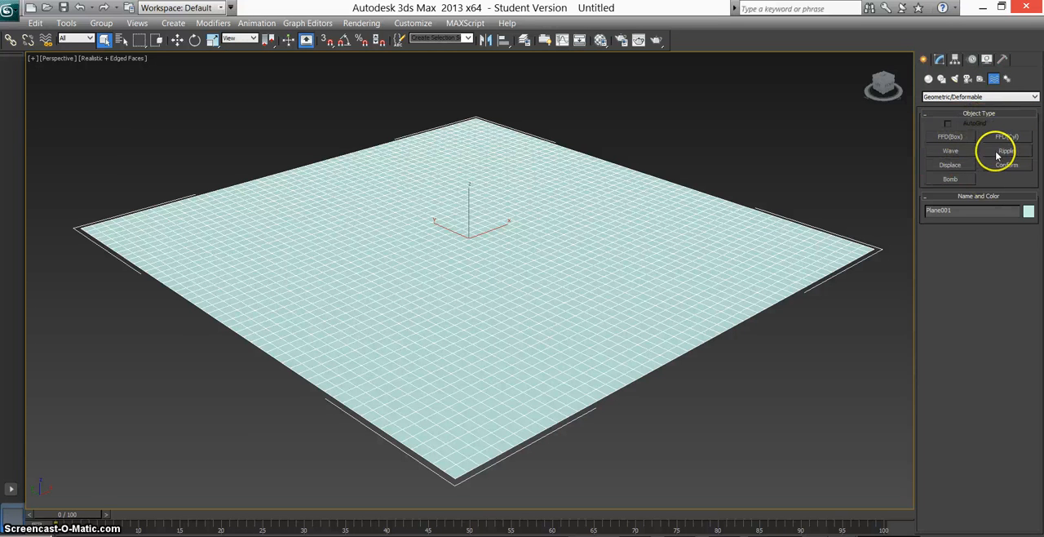
{"action": "left_click", "coordinate": [1006, 151]}
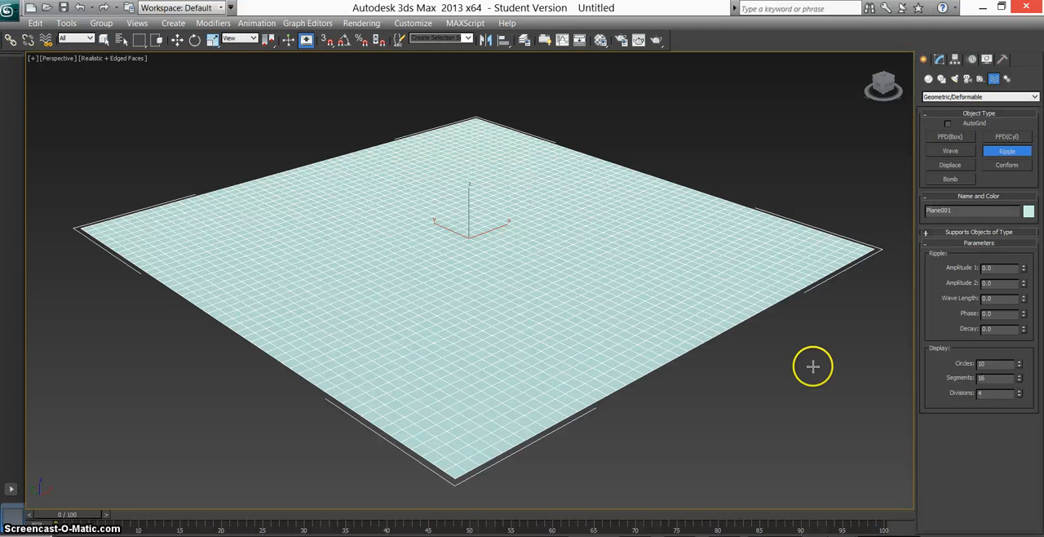
{"action": "left_click_drag", "start_coordinate": [814, 365], "coordinate": [649, 332]}
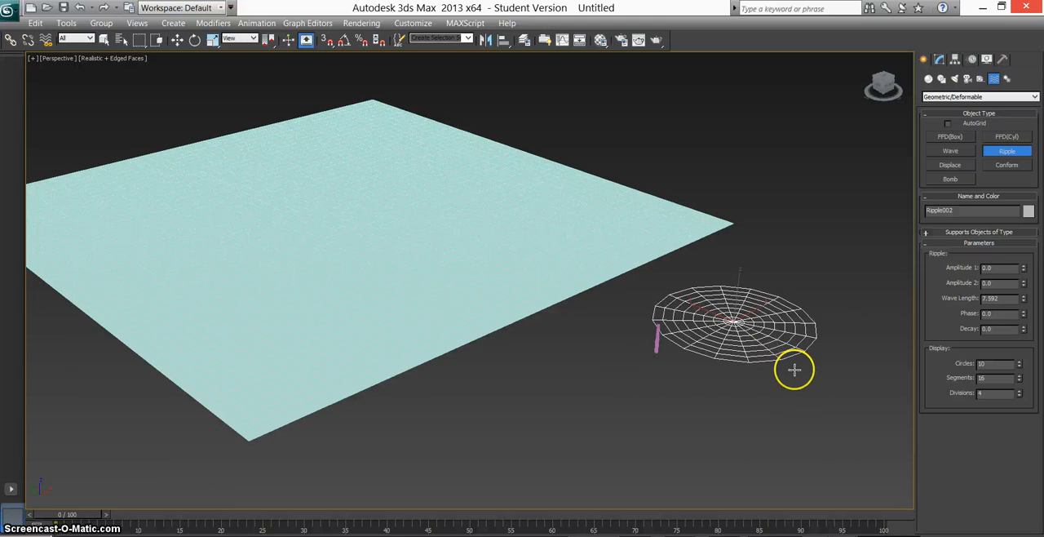
{"action": "left_click_drag", "start_coordinate": [796, 370], "coordinate": [706, 354]}
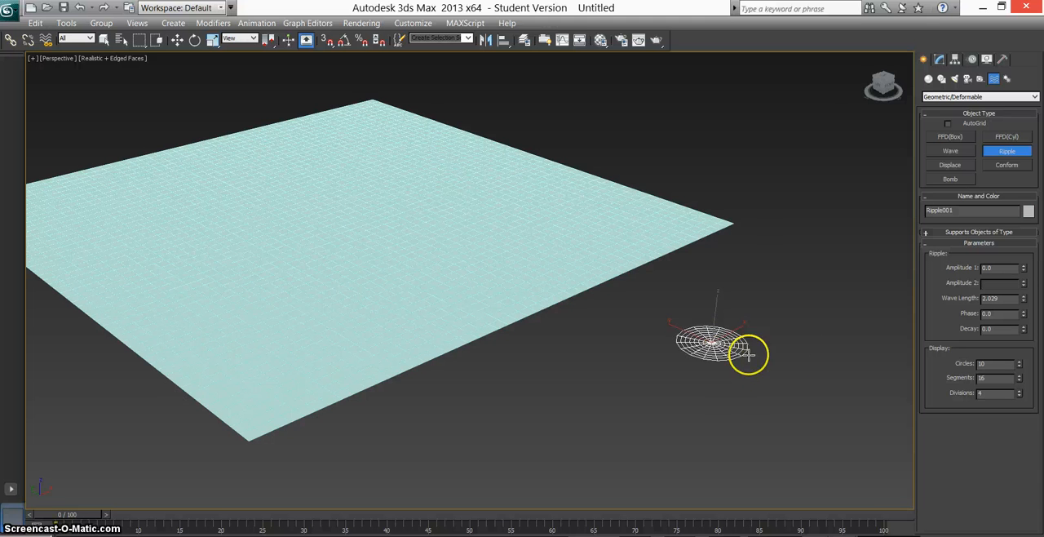
{"action": "left_click_drag", "start_coordinate": [746, 355], "coordinate": [839, 377]}
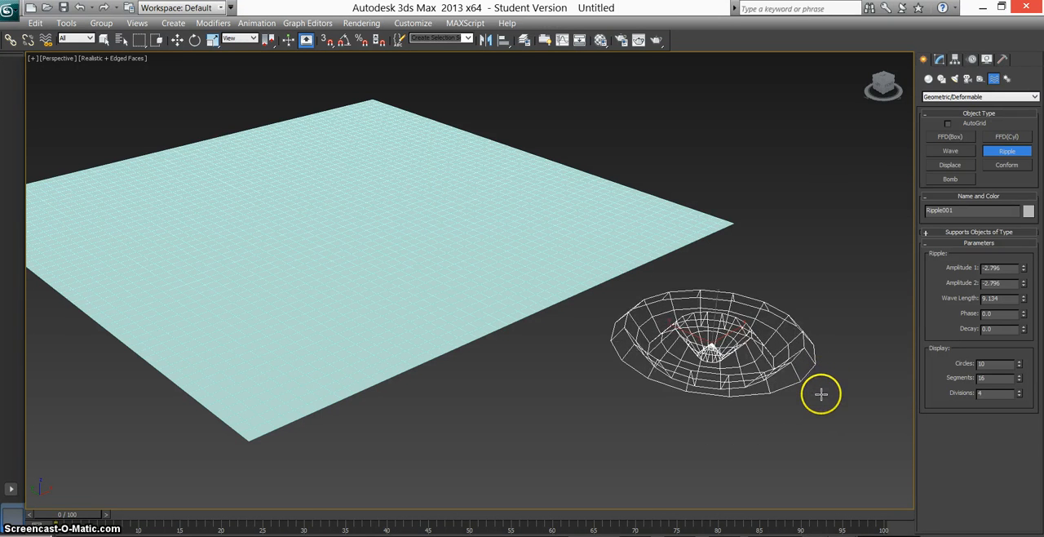
{"action": "left_click_drag", "start_coordinate": [822, 394], "coordinate": [842, 385]}
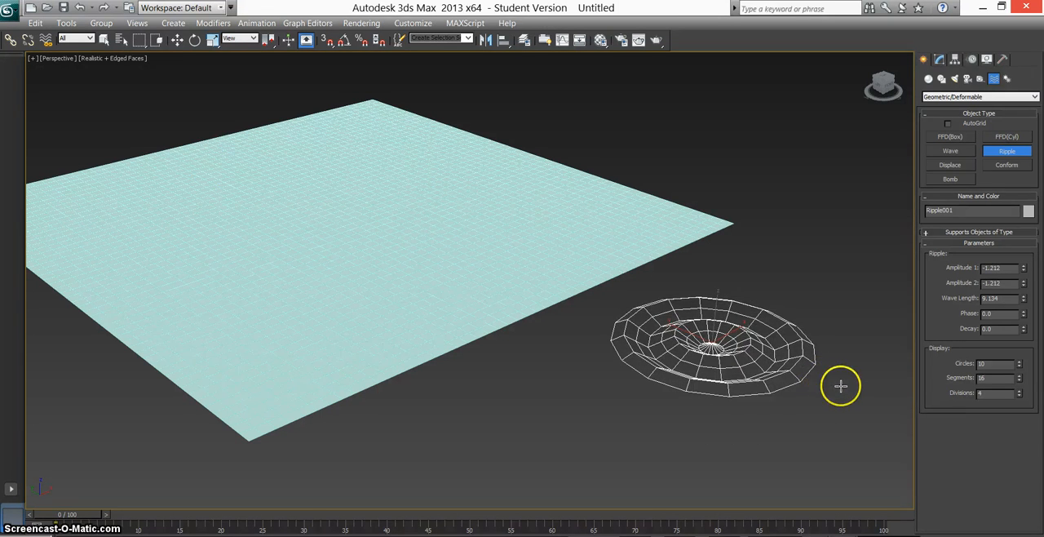
{"action": "mouse_move", "coordinate": [596, 133]}
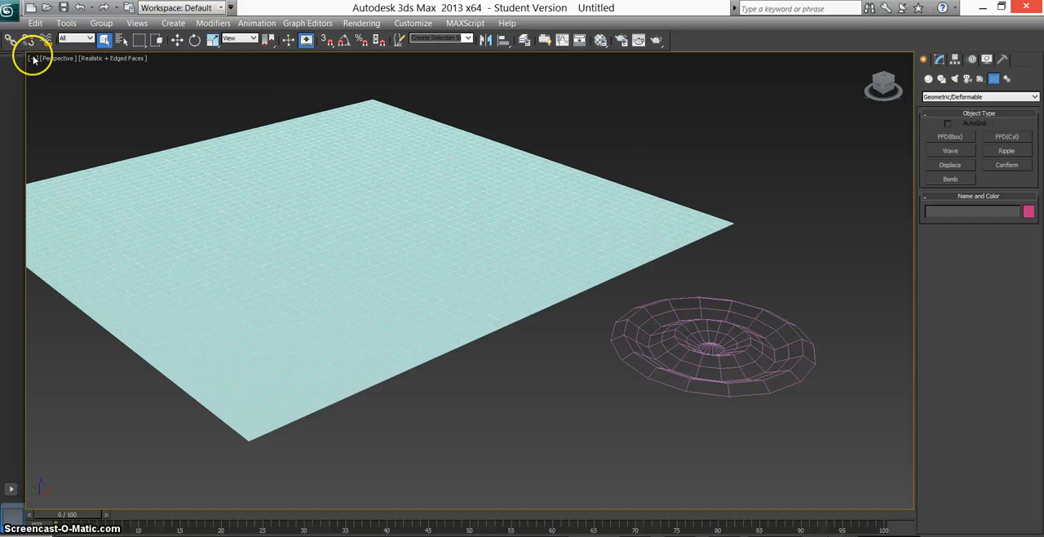
{"action": "left_click", "coordinate": [238, 208]}
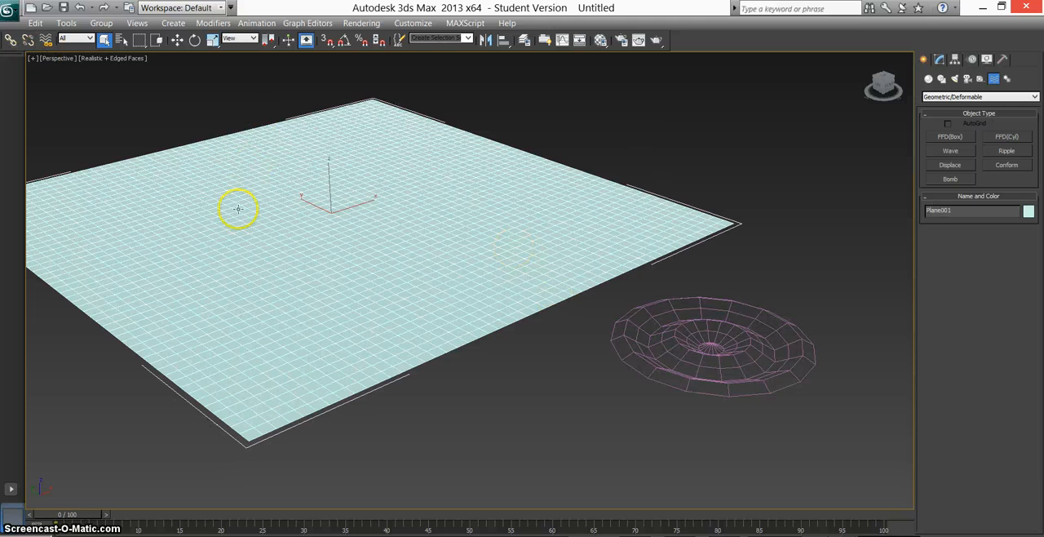
{"action": "left_click", "coordinate": [644, 322]}
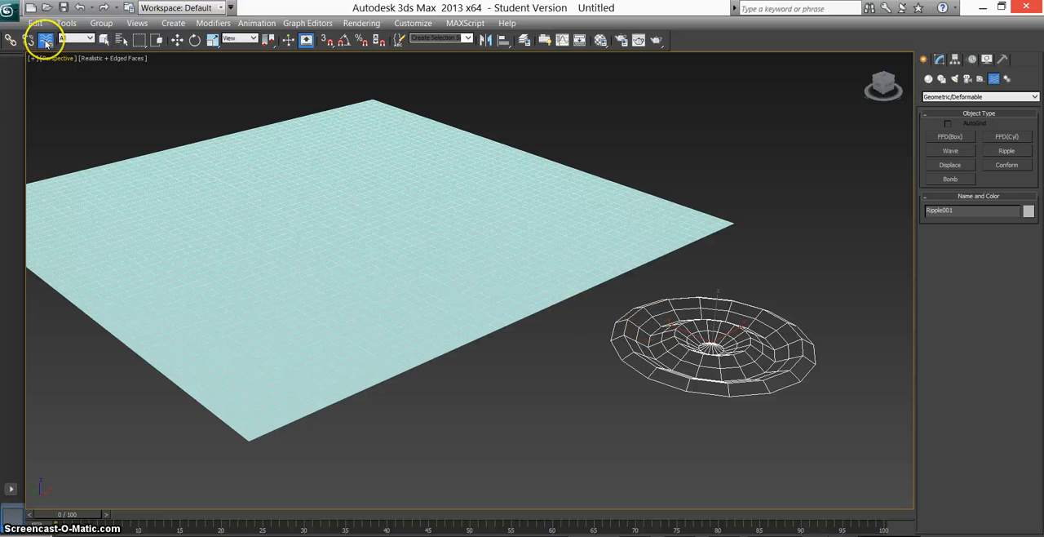
{"action": "mouse_move", "coordinate": [634, 312]}
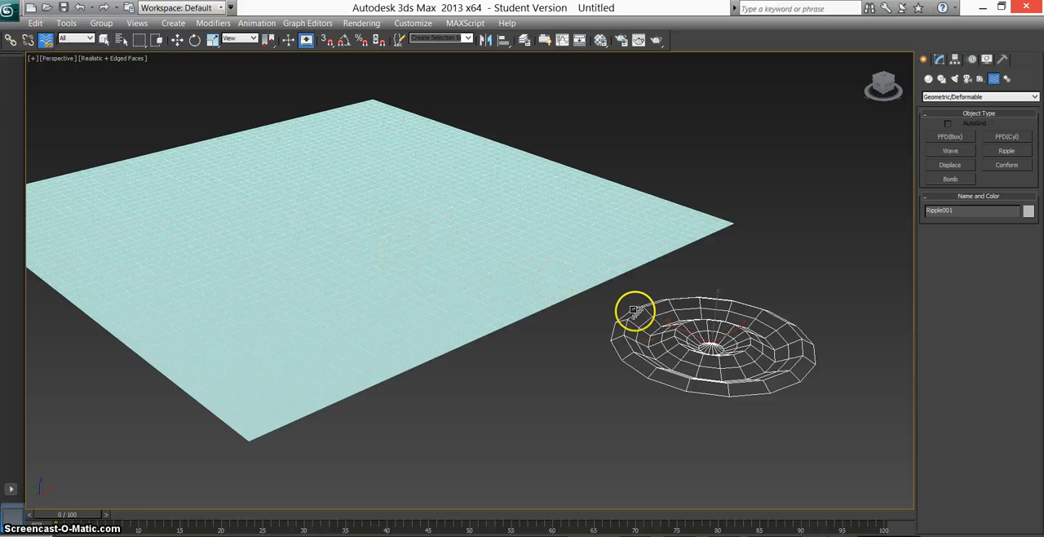
{"action": "left_click_drag", "start_coordinate": [635, 313], "coordinate": [475, 332]}
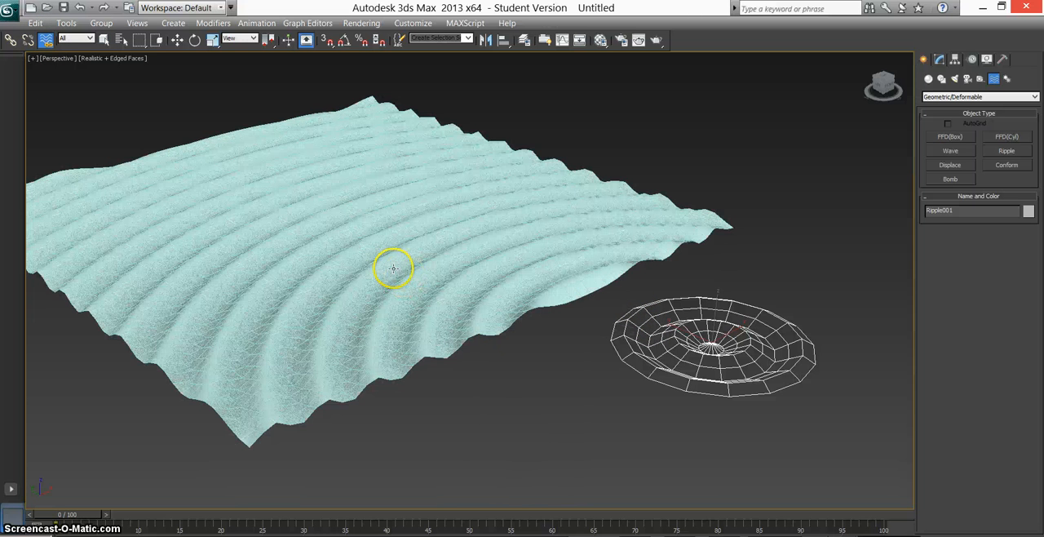
{"action": "mouse_move", "coordinate": [268, 211]}
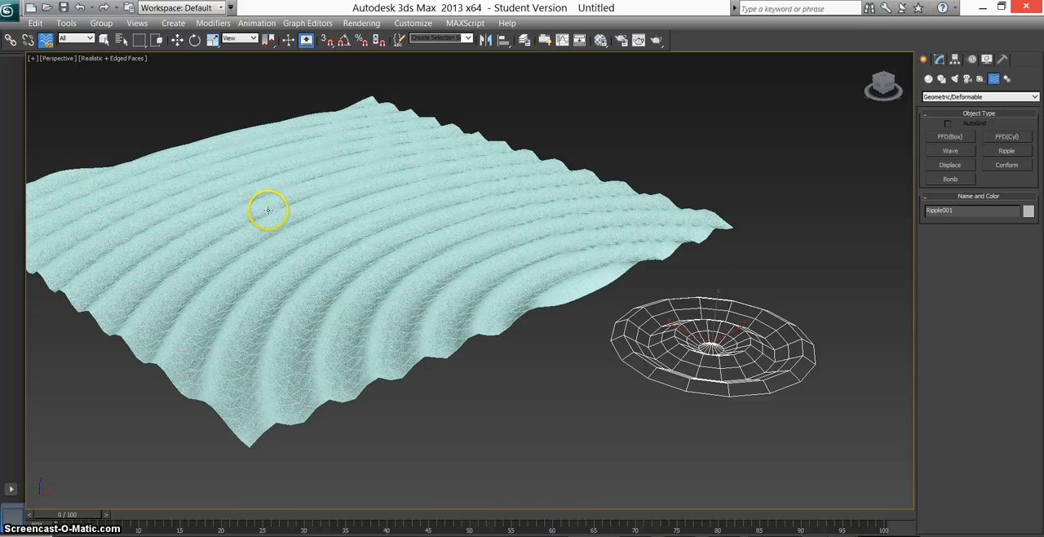
{"action": "left_click", "coordinate": [178, 40]}
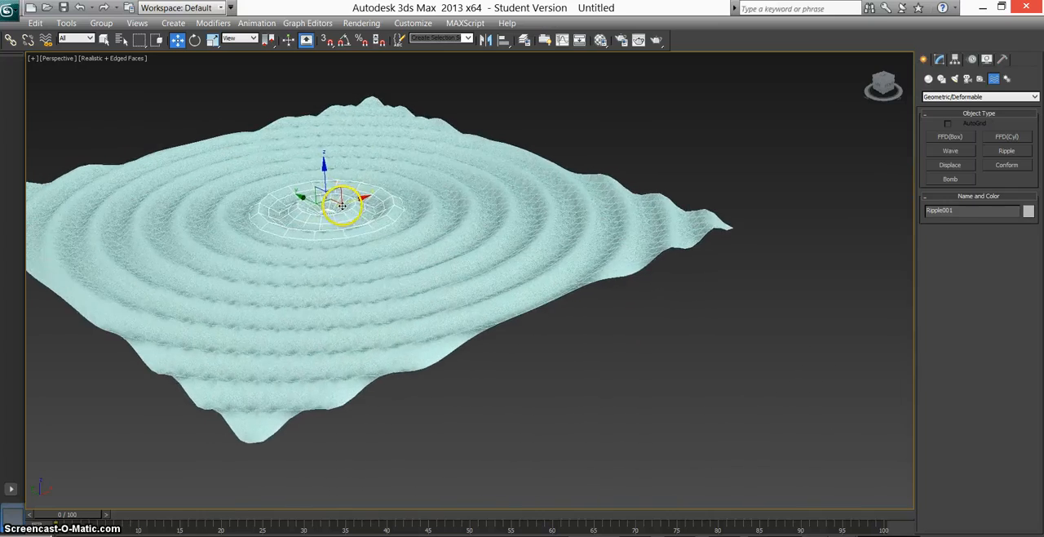
{"action": "left_click_drag", "start_coordinate": [342, 204], "coordinate": [550, 244]}
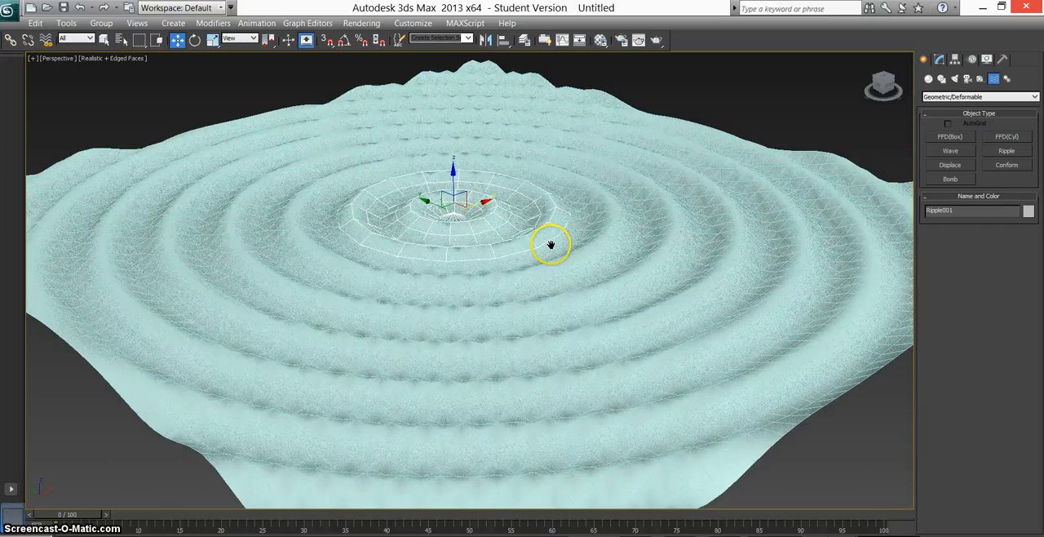
{"action": "left_click_drag", "start_coordinate": [550, 245], "coordinate": [547, 248]}
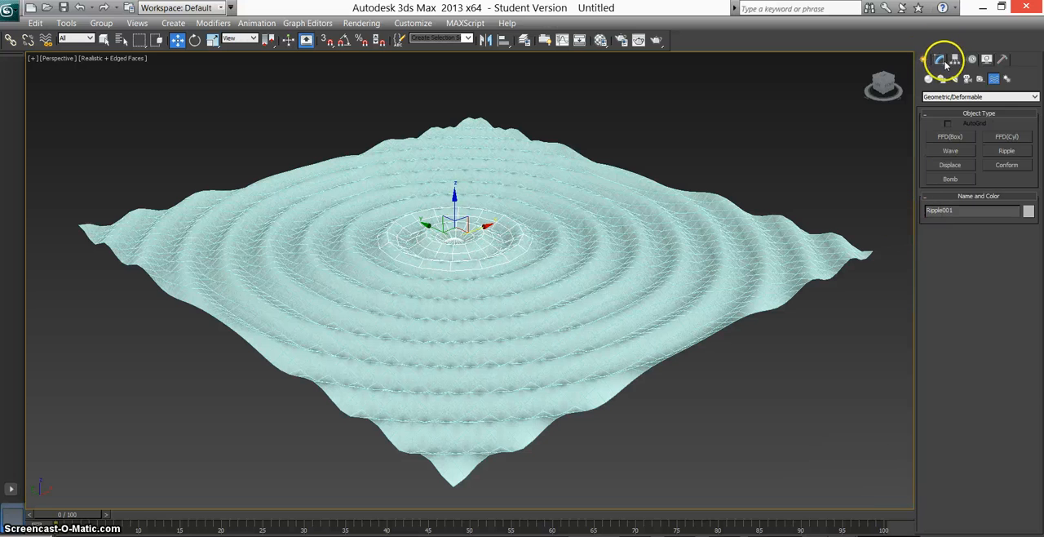
Set Ripple001 to decay 0.04, 14 circles, 17 segments, amplitudes 3.136 and 6.106.
{"action": "left_click", "coordinate": [940, 59]}
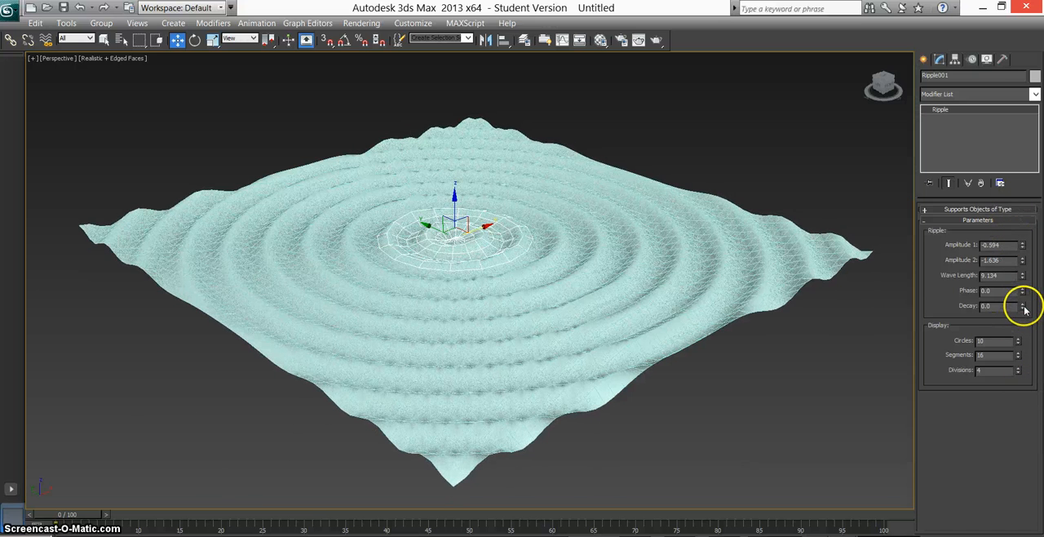
{"action": "left_click", "coordinate": [1022, 305]}
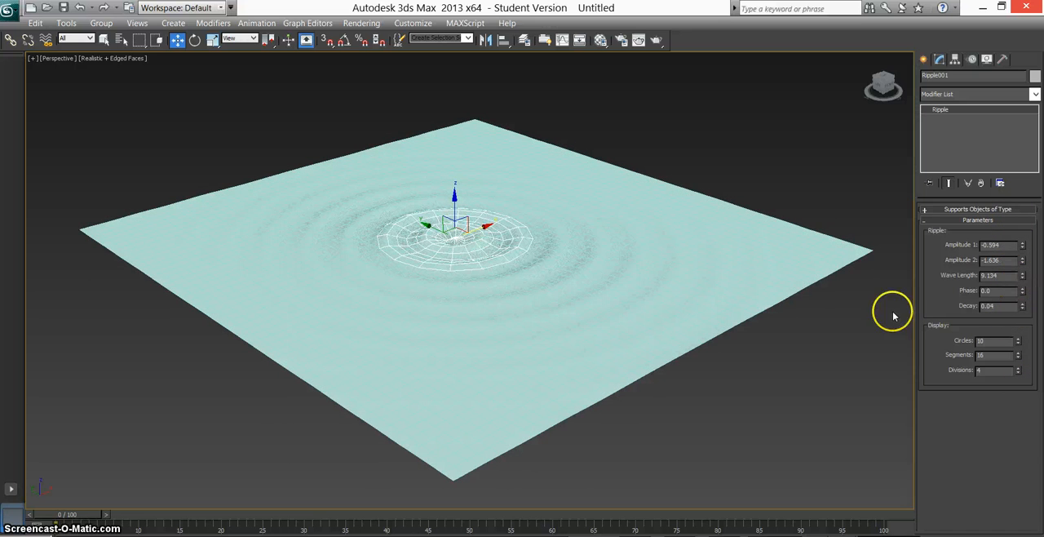
{"action": "mouse_move", "coordinate": [587, 310]}
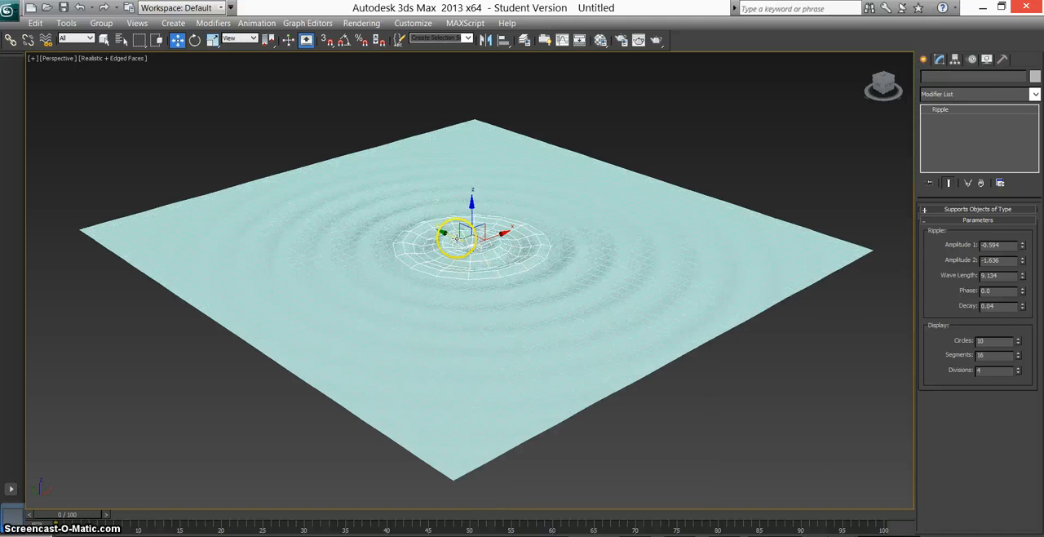
{"action": "left_click_drag", "start_coordinate": [471, 235], "coordinate": [535, 269]}
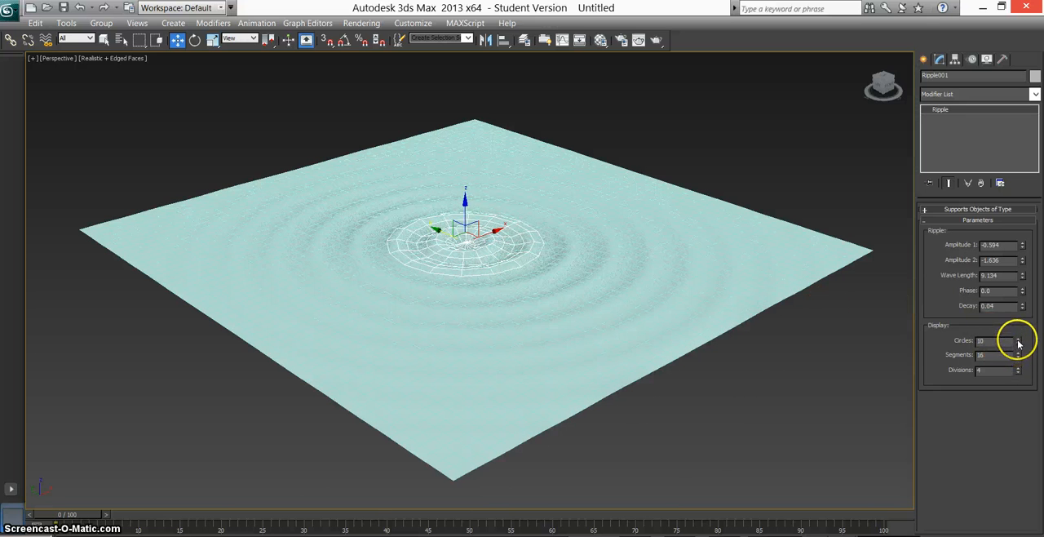
{"action": "left_click", "coordinate": [1018, 339]}
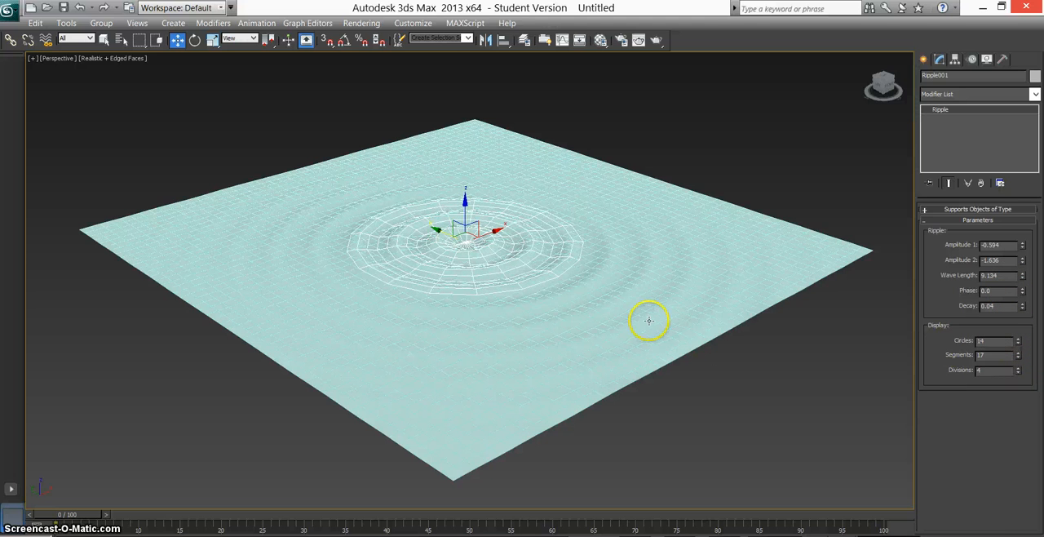
{"action": "mouse_move", "coordinate": [926, 313]}
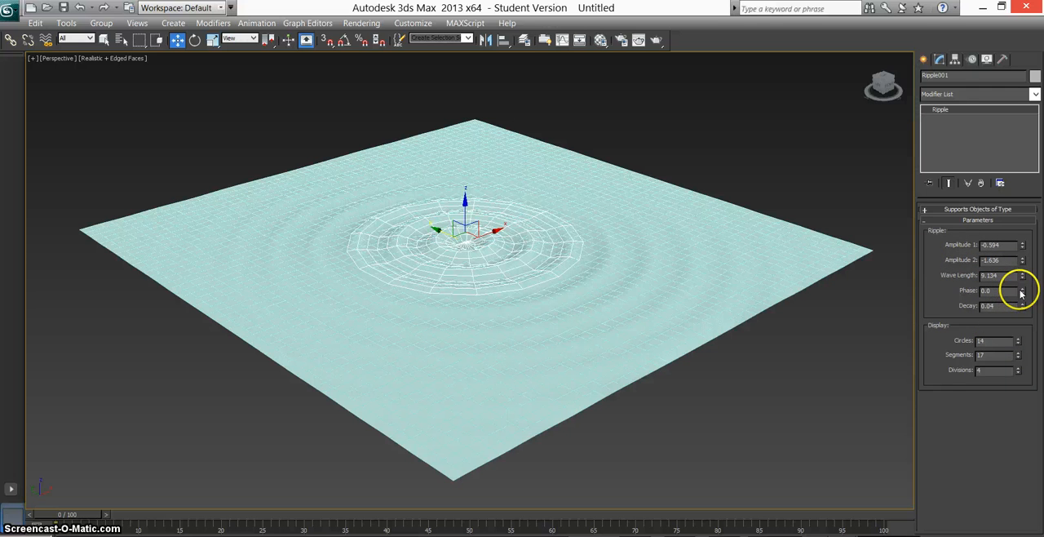
{"action": "mouse_move", "coordinate": [877, 253]}
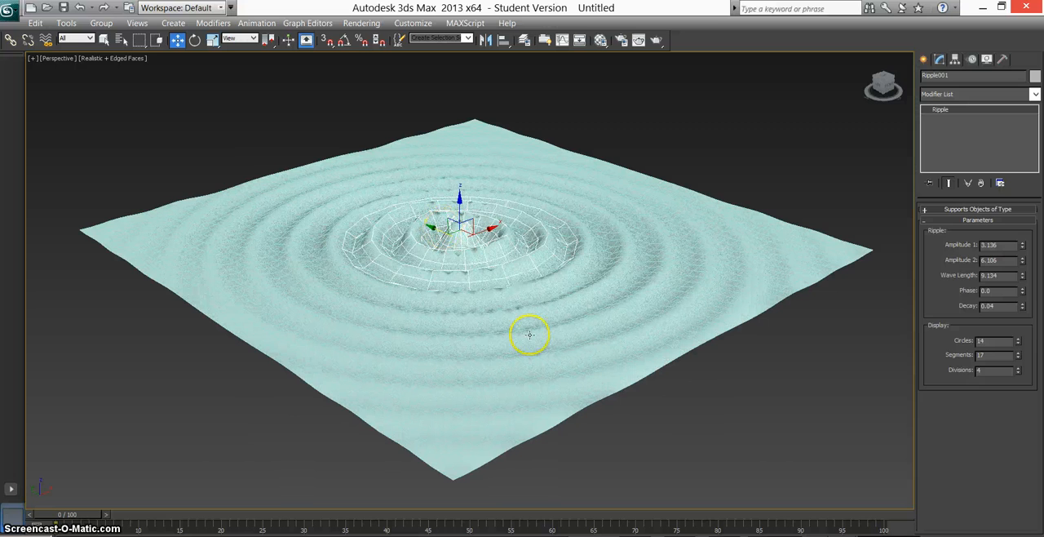
{"action": "left_click", "coordinate": [355, 366]}
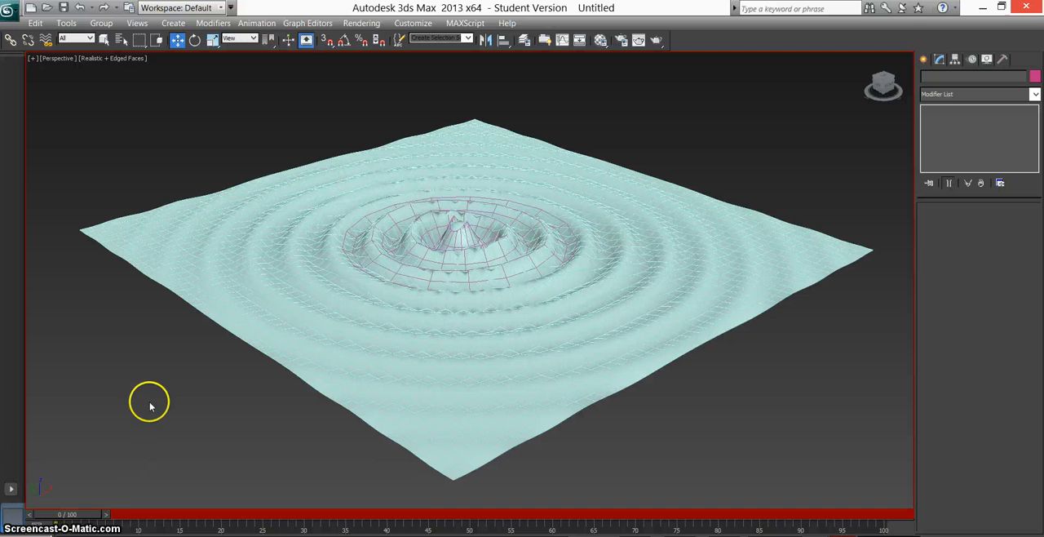
{"action": "mouse_move", "coordinate": [137, 456]}
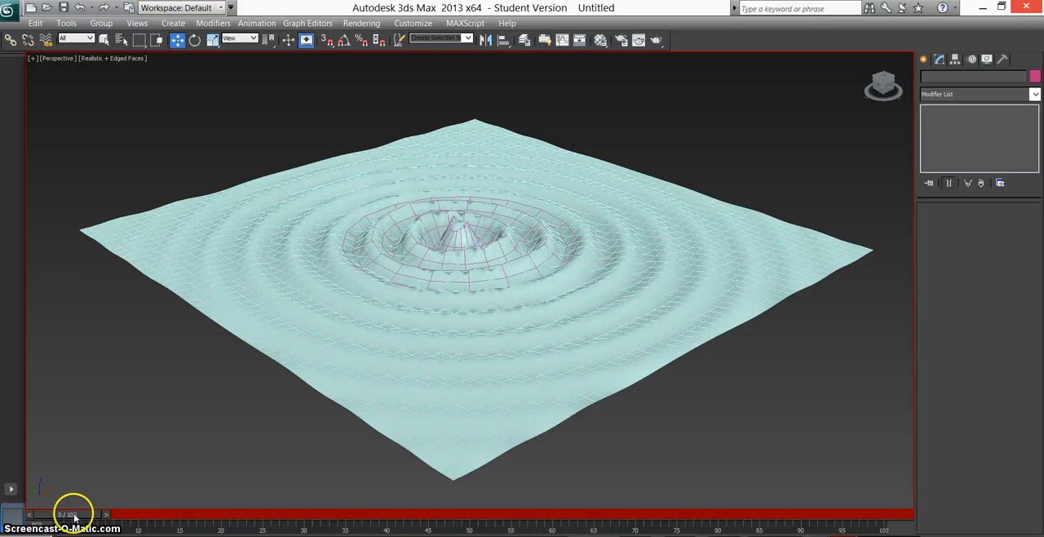
With Auto Key on, key Ripple Phase to 1.0 at frame 100, then return to frame 0.
{"action": "left_click_drag", "start_coordinate": [74, 514], "coordinate": [273, 514]}
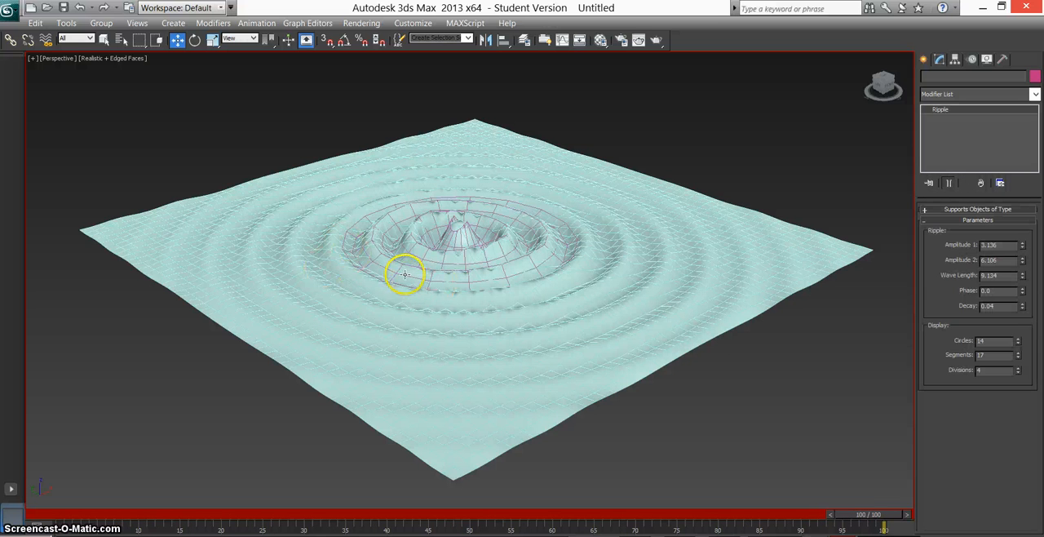
{"action": "left_click", "coordinate": [428, 279]}
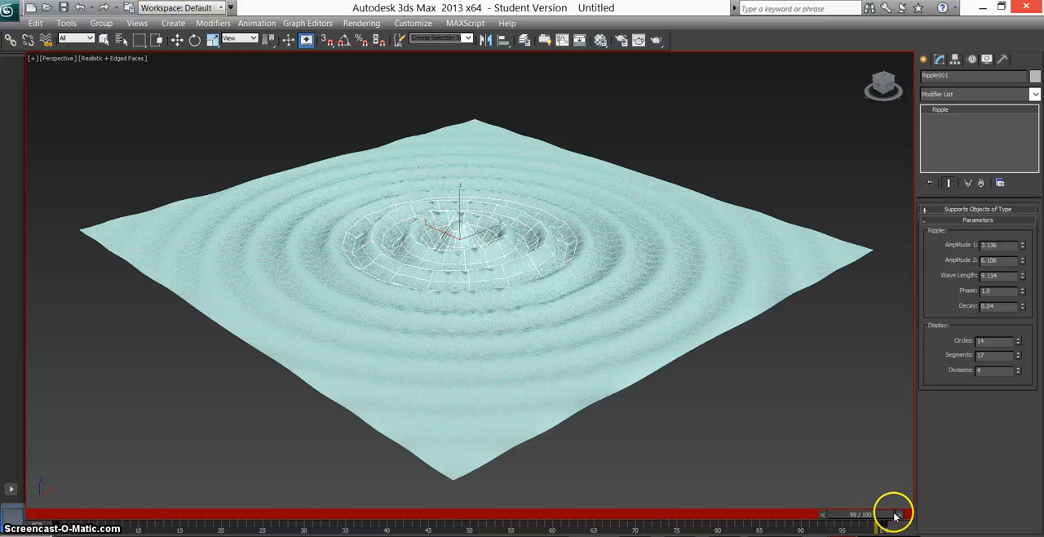
{"action": "left_click", "coordinate": [908, 514]}
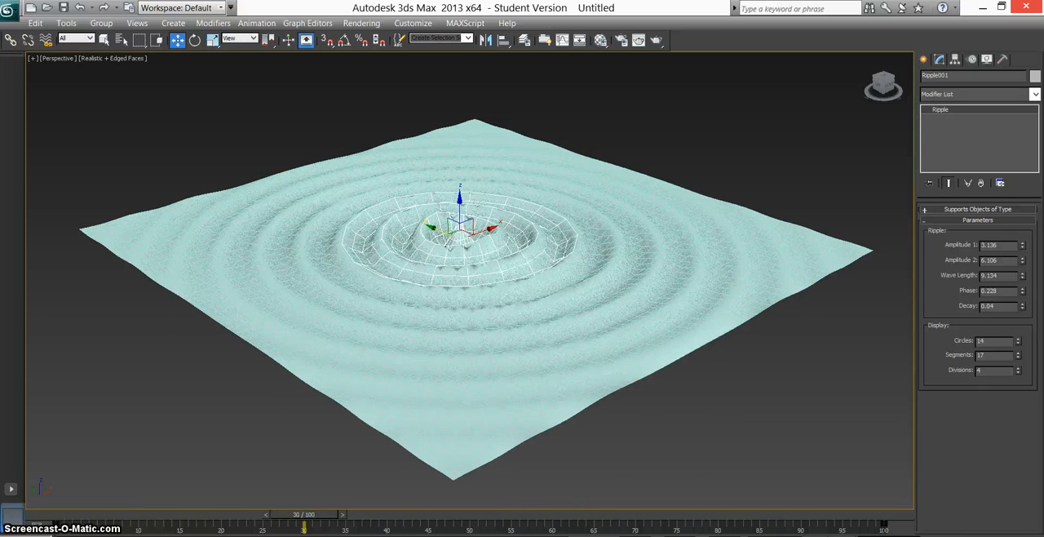
{"action": "left_click", "coordinate": [86, 514]}
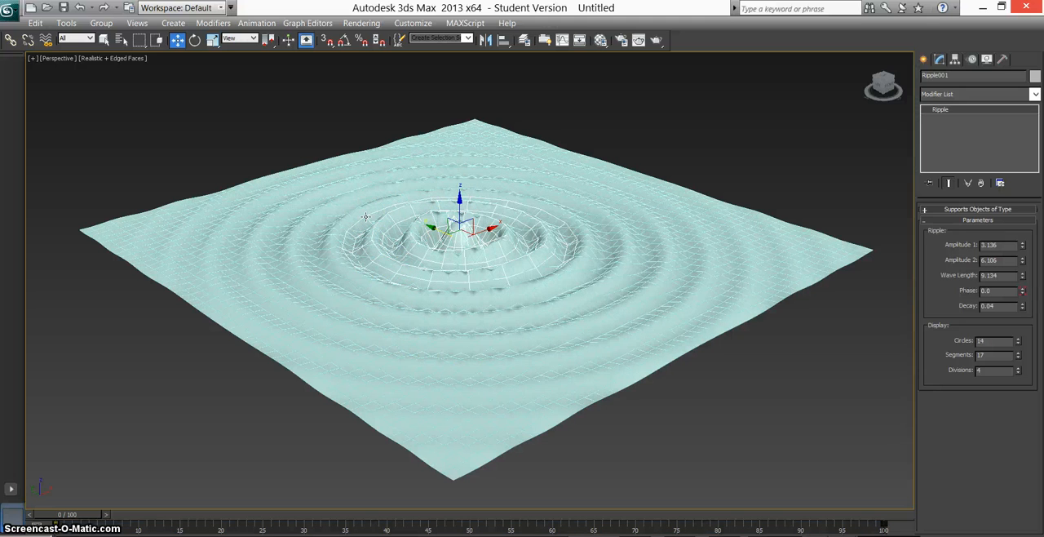
Hide the Ripple gizmo with Hide Selection, then select Plane001 and its Plane stack entry.
{"action": "right_click", "coordinate": [367, 218]}
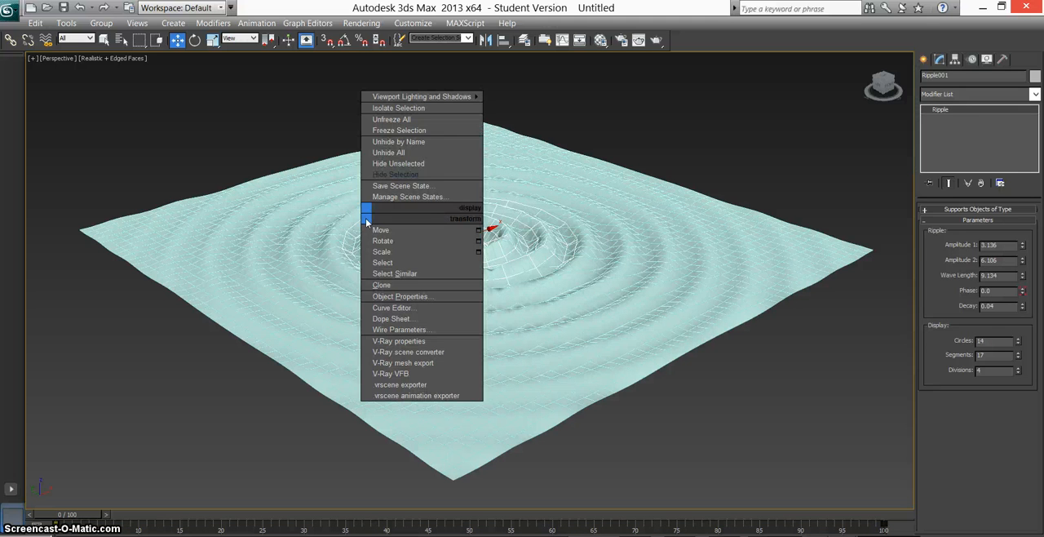
{"action": "mouse_move", "coordinate": [399, 174]}
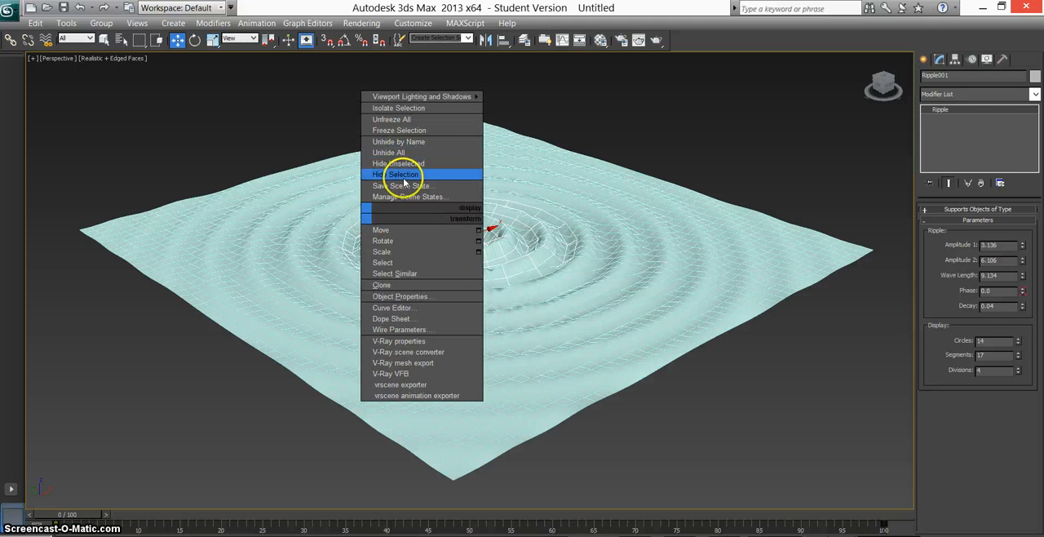
{"action": "left_click", "coordinate": [402, 174]}
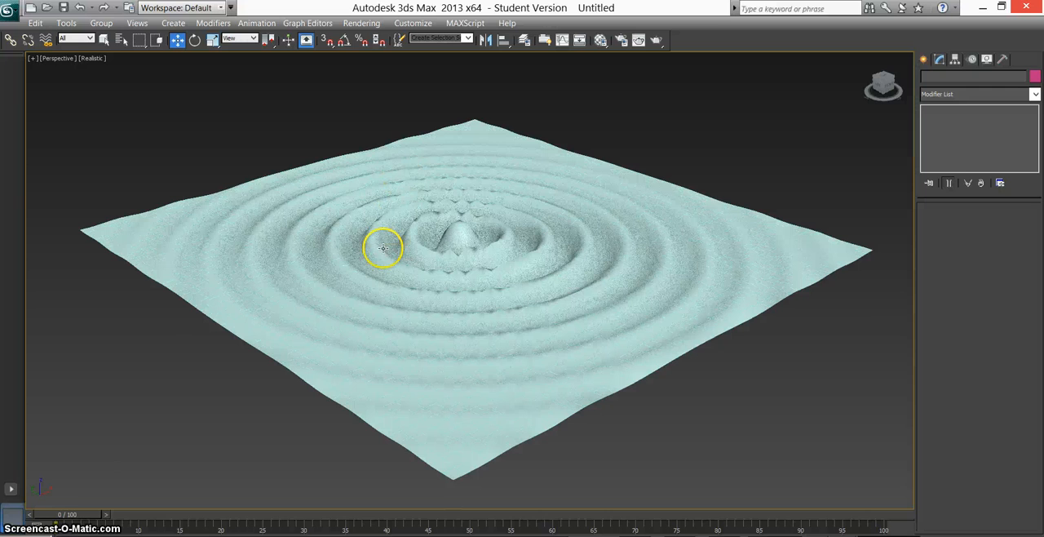
{"action": "left_click_drag", "start_coordinate": [36, 523], "coordinate": [171, 523]}
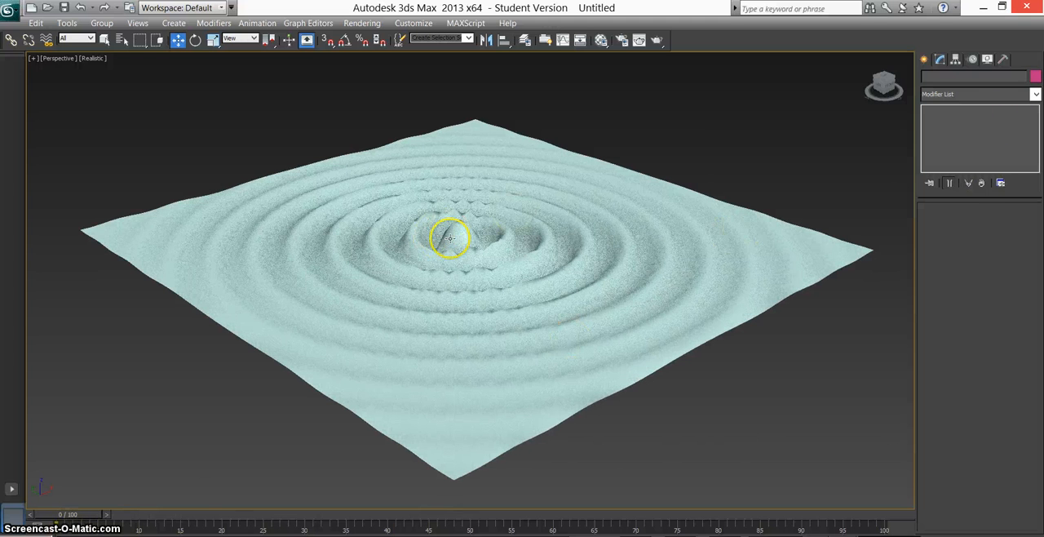
{"action": "left_click", "coordinate": [447, 239]}
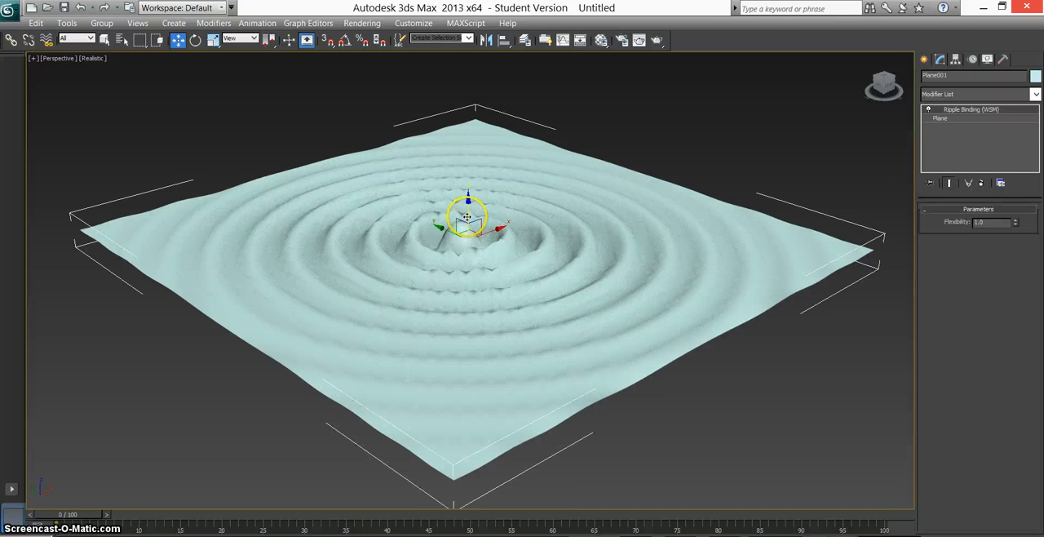
{"action": "left_click", "coordinate": [940, 118]}
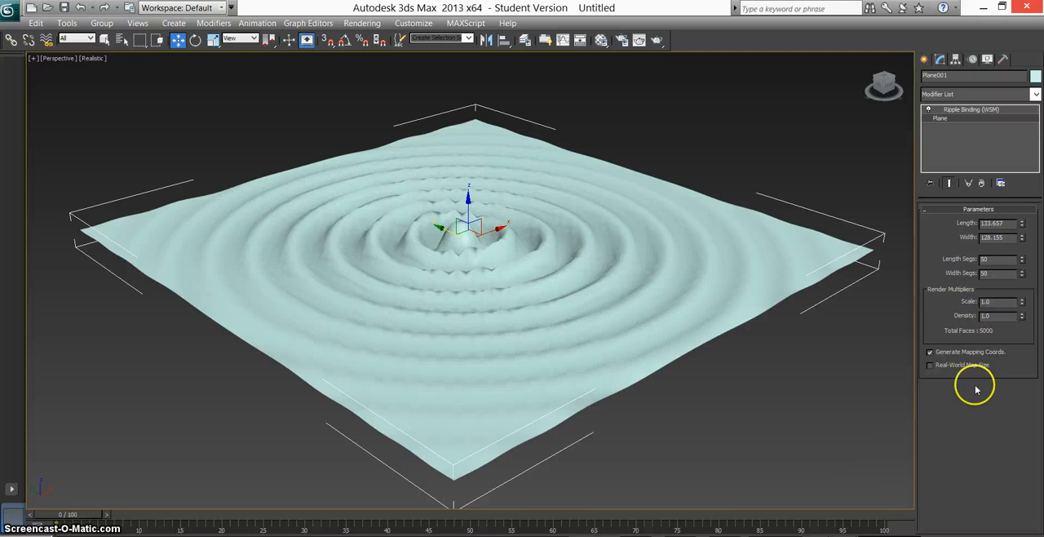
{"action": "mouse_move", "coordinate": [627, 308]}
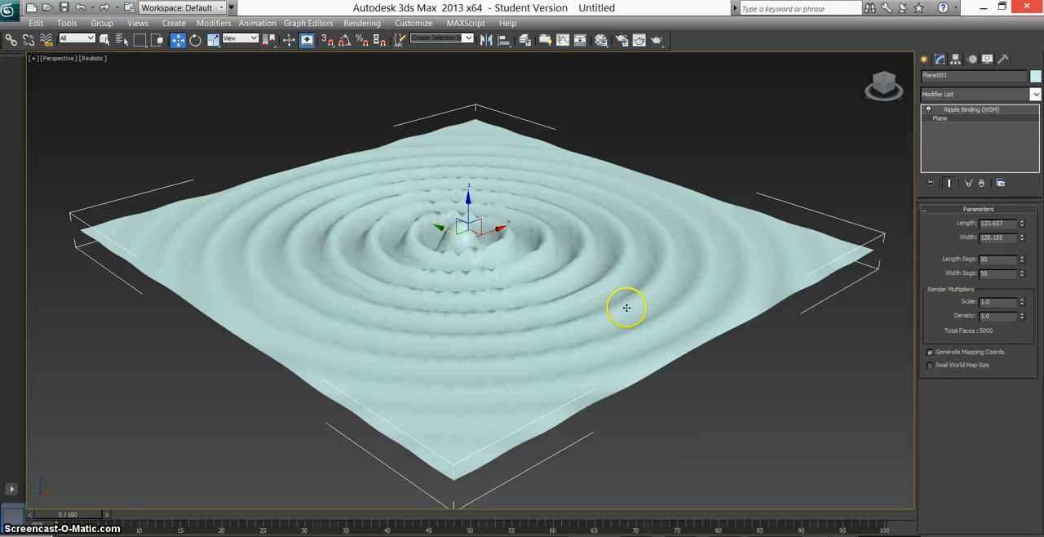